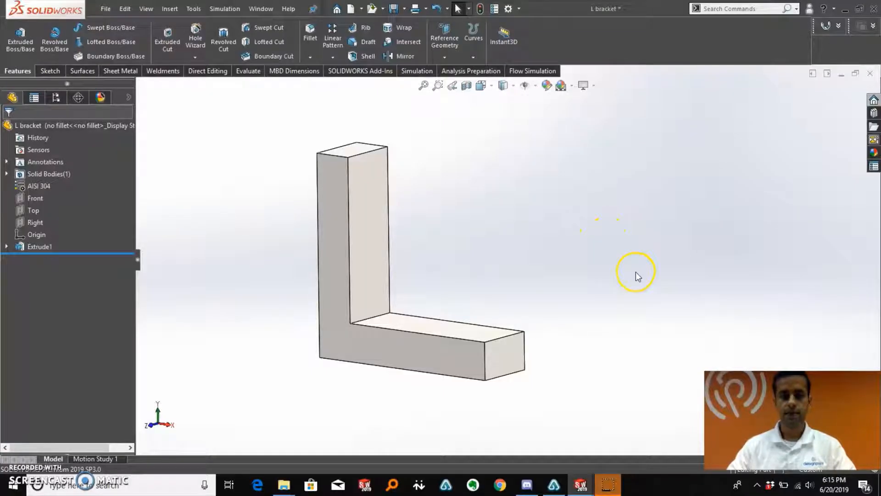
{"action": "mouse_move", "coordinate": [637, 272]}
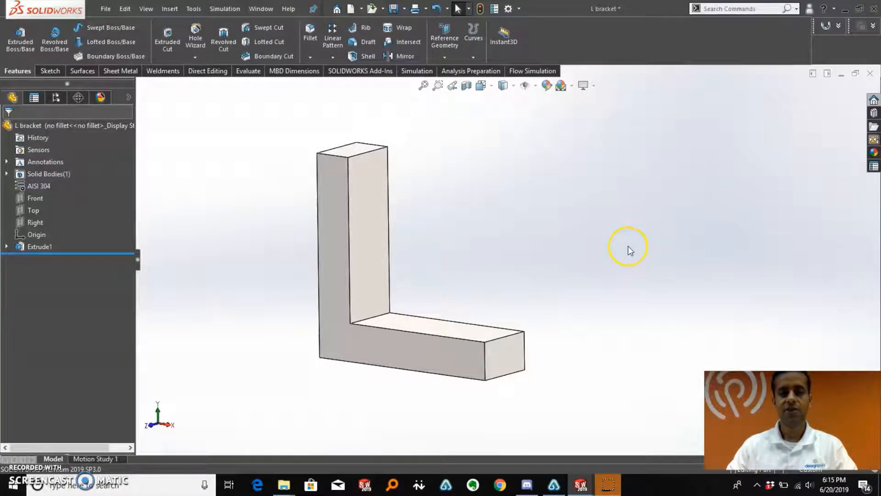
{"action": "mouse_move", "coordinate": [629, 228]}
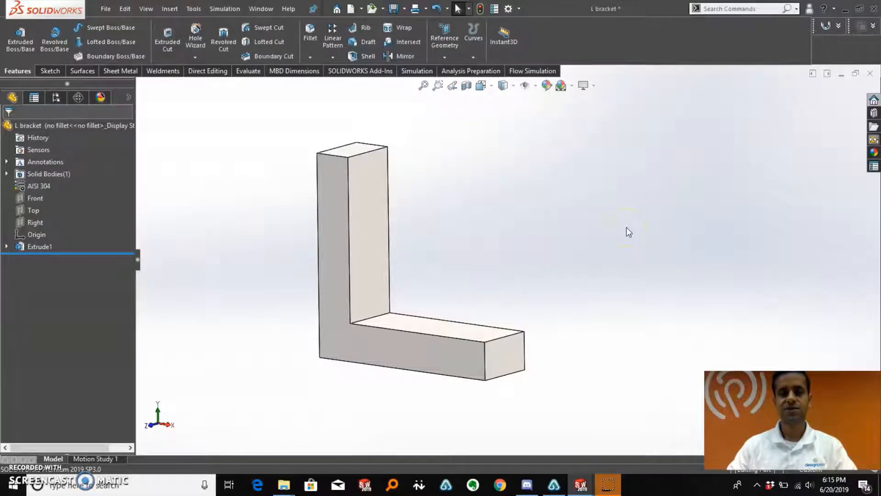
Show the bracket's fillet and no-fillet configurations with no-fillet active, viewing it from another angle.
{"action": "left_click", "coordinate": [289, 168]}
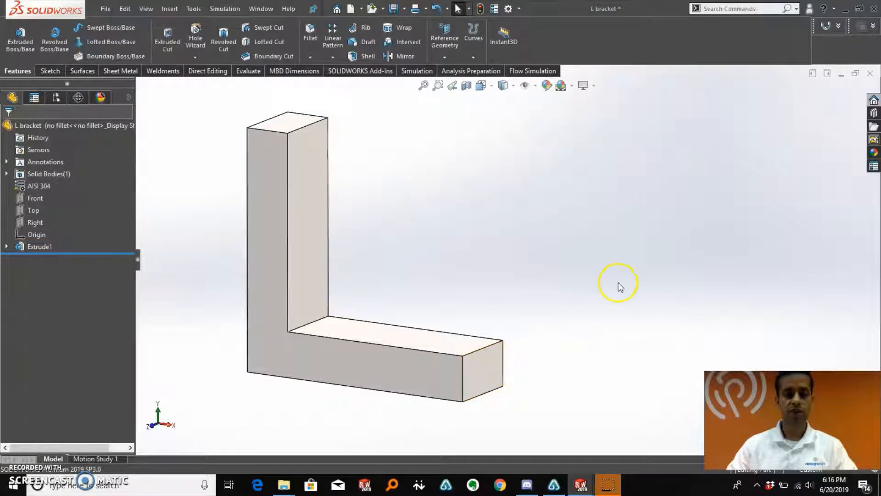
{"action": "mouse_move", "coordinate": [619, 265]}
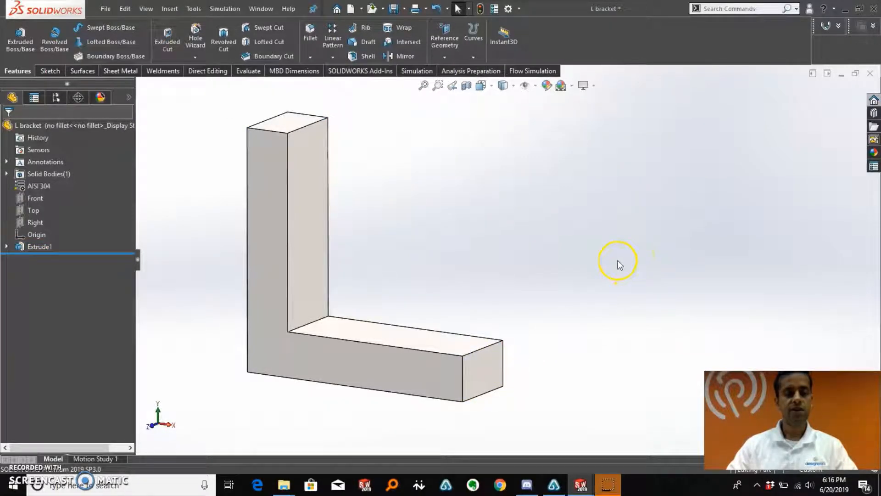
{"action": "mouse_move", "coordinate": [587, 221]}
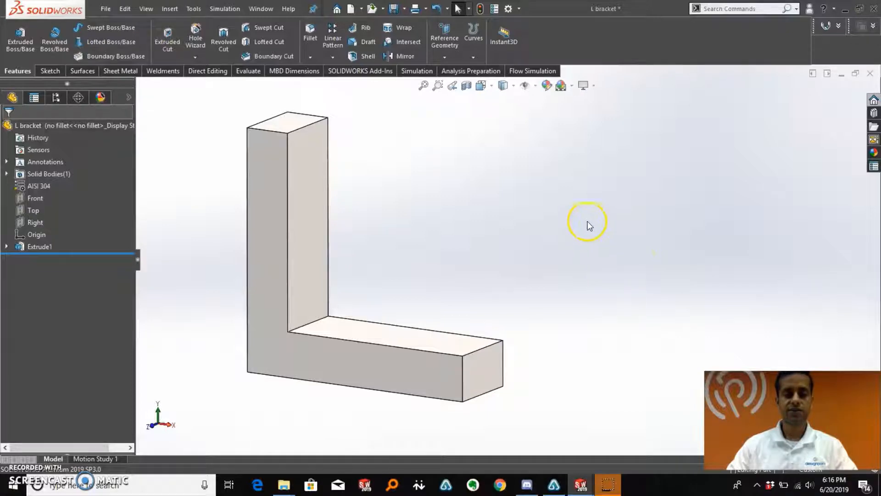
{"action": "left_click_drag", "start_coordinate": [587, 223], "coordinate": [548, 204]}
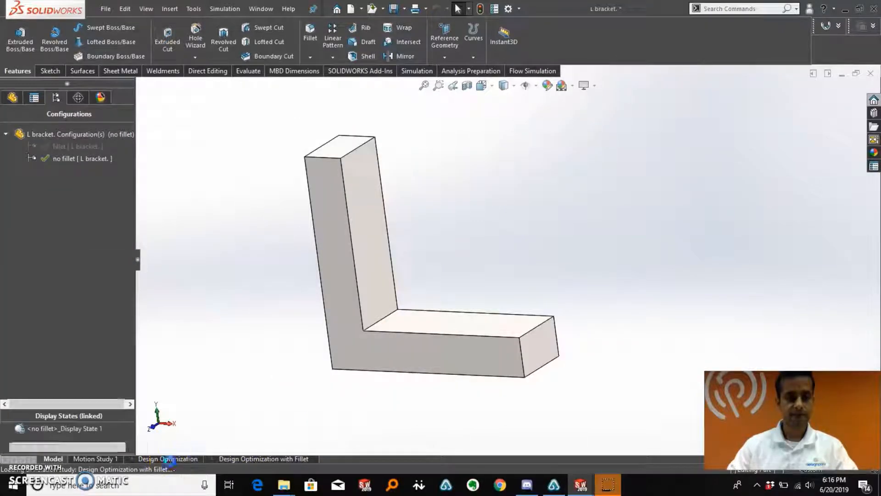
Review the no-fillet study's AISI 304 material, fixed top face and −1,040 N end force.
{"action": "left_click", "coordinate": [167, 459]}
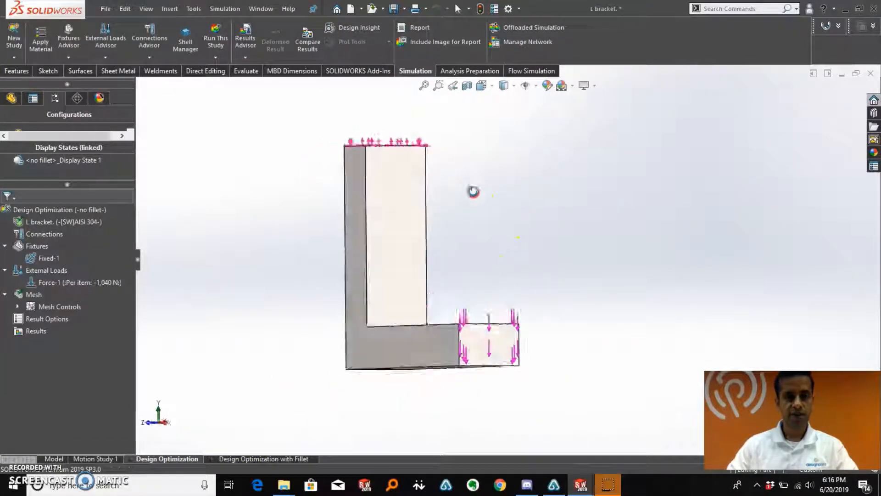
{"action": "left_click_drag", "start_coordinate": [473, 191], "coordinate": [488, 236]}
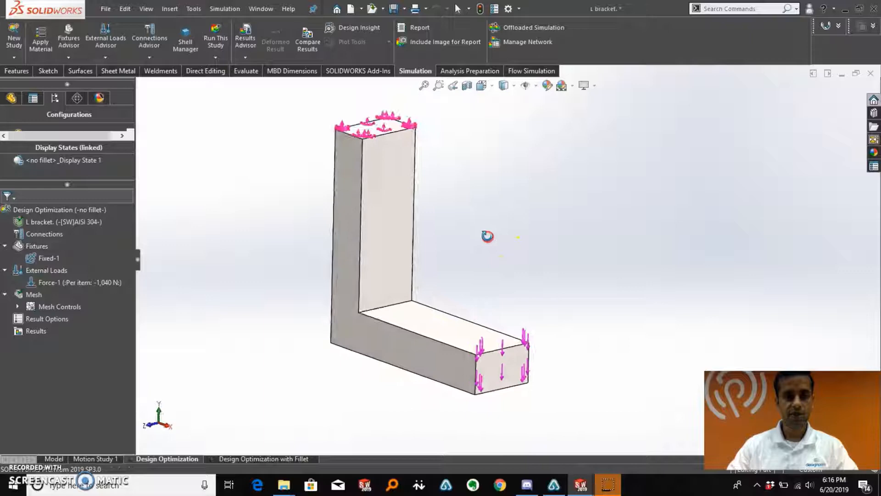
{"action": "left_click", "coordinate": [55, 222]}
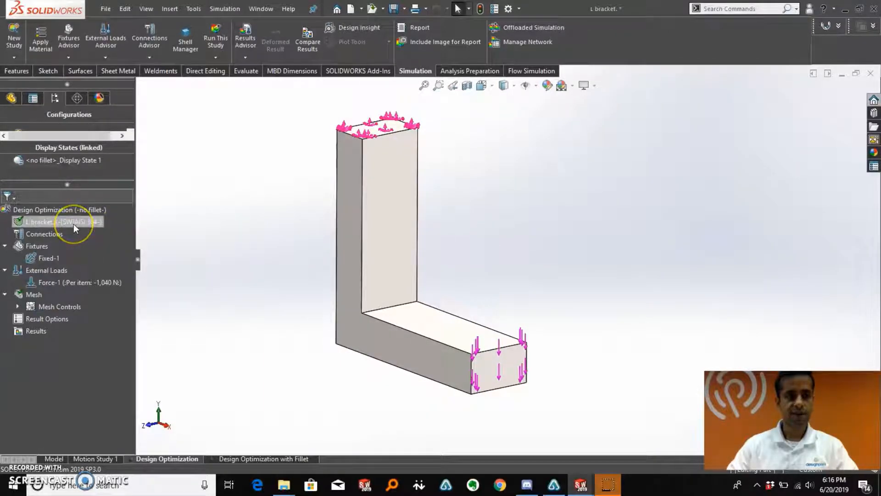
{"action": "mouse_move", "coordinate": [78, 231]}
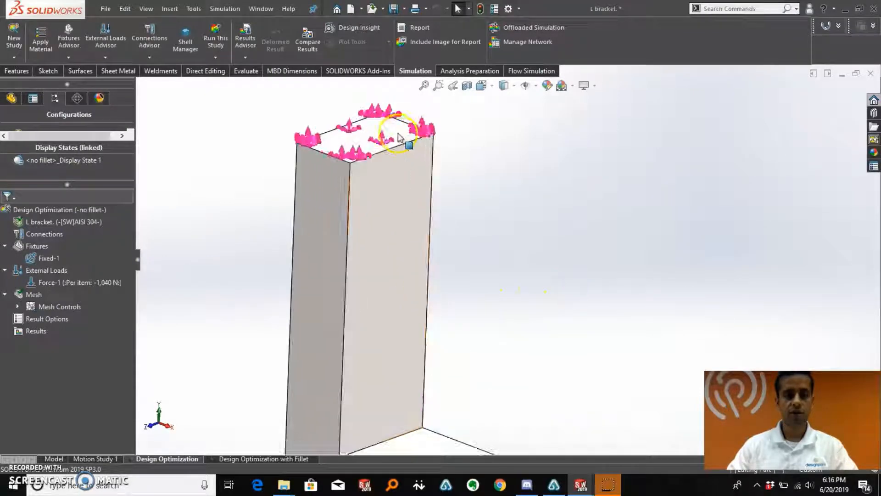
{"action": "left_click", "coordinate": [48, 258]}
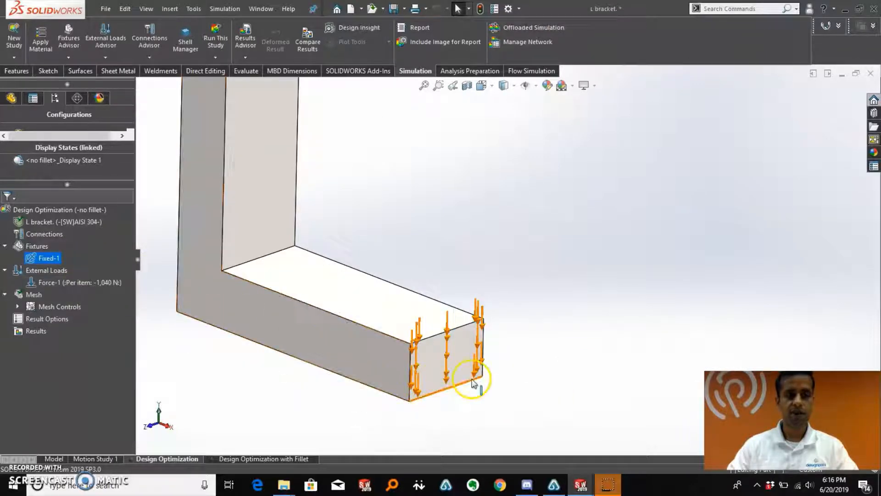
{"action": "mouse_move", "coordinate": [464, 374]}
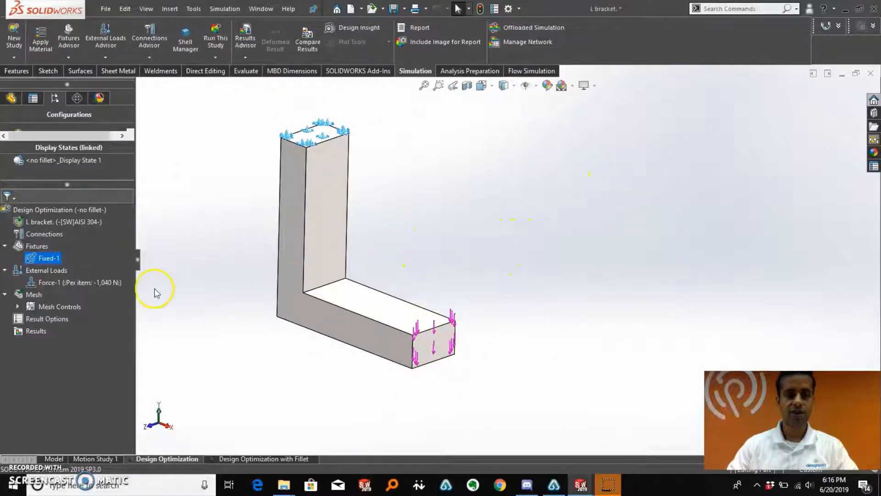
{"action": "left_click", "coordinate": [27, 294]}
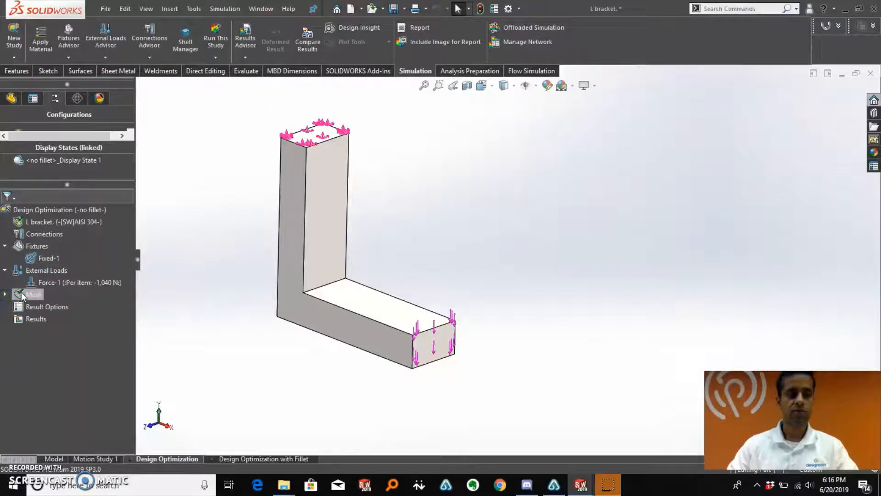
Mesh and run the no-fillet study, inspecting the ~85 MPa von Mises peak at the inner corner.
{"action": "right_click", "coordinate": [28, 294]}
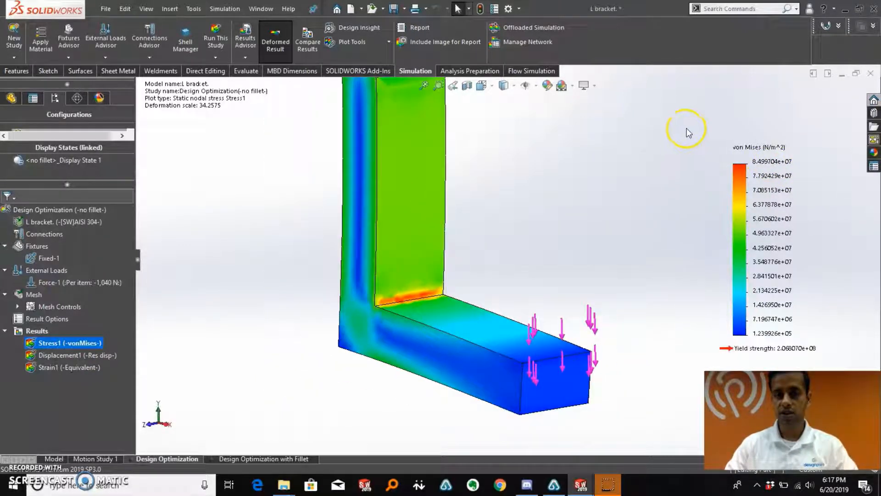
{"action": "left_click_drag", "start_coordinate": [686, 130], "coordinate": [413, 312]}
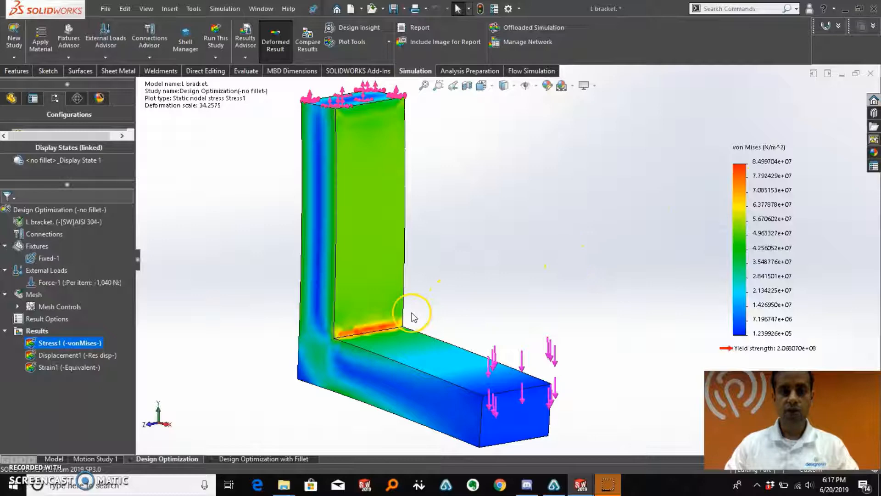
{"action": "left_click_drag", "start_coordinate": [413, 315], "coordinate": [627, 236]}
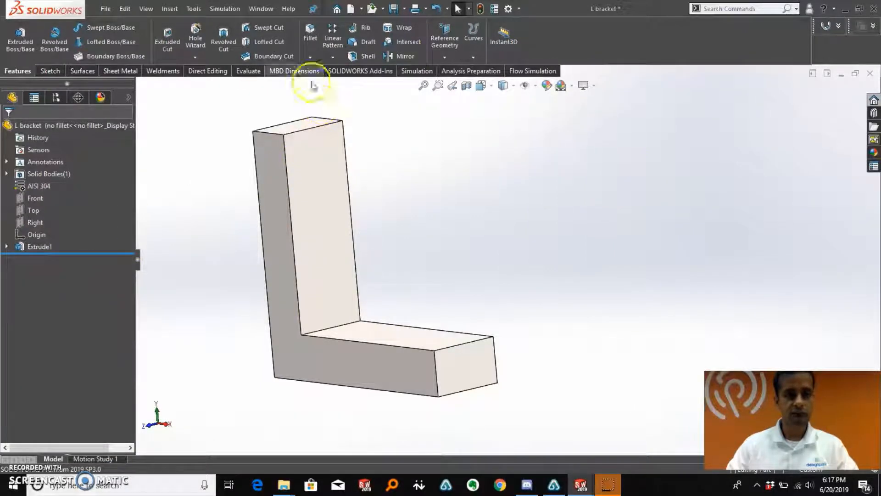
Fillet the bracket's inner corner edge with a 13 mm radius and accept it.
{"action": "left_click", "coordinate": [309, 34]}
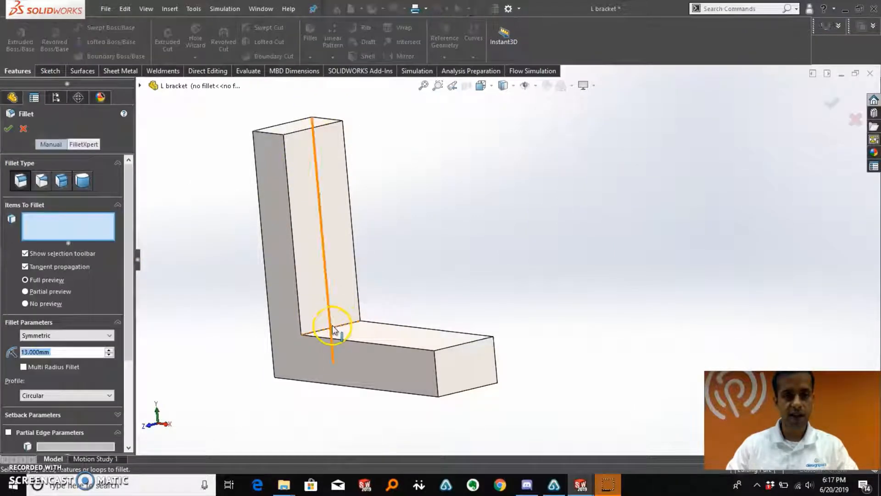
{"action": "left_click", "coordinate": [331, 331]}
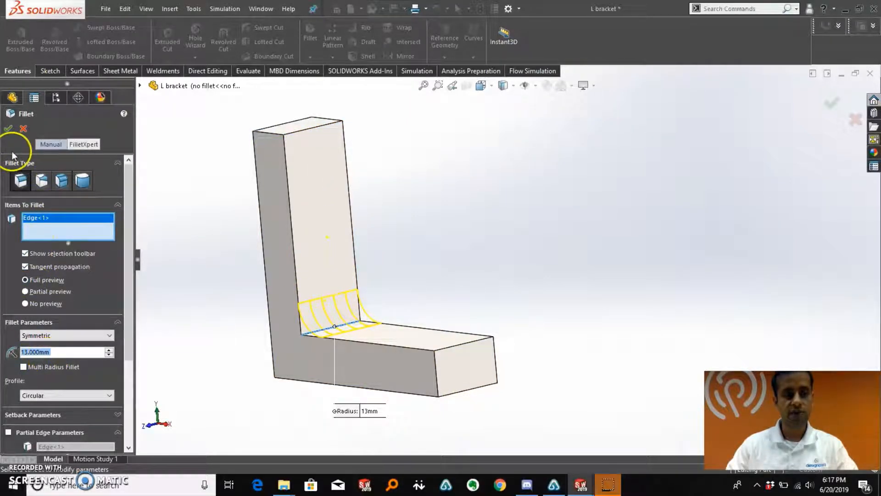
{"action": "left_click", "coordinate": [8, 129]}
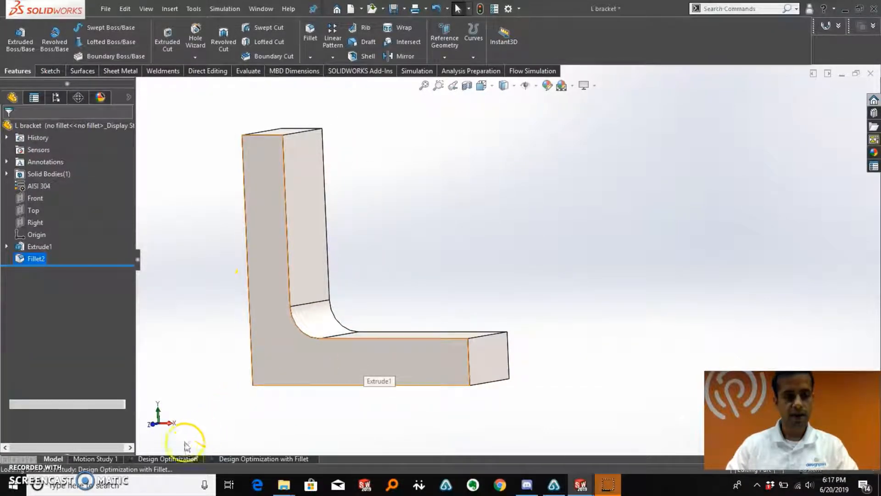
{"action": "left_click", "coordinate": [265, 459]}
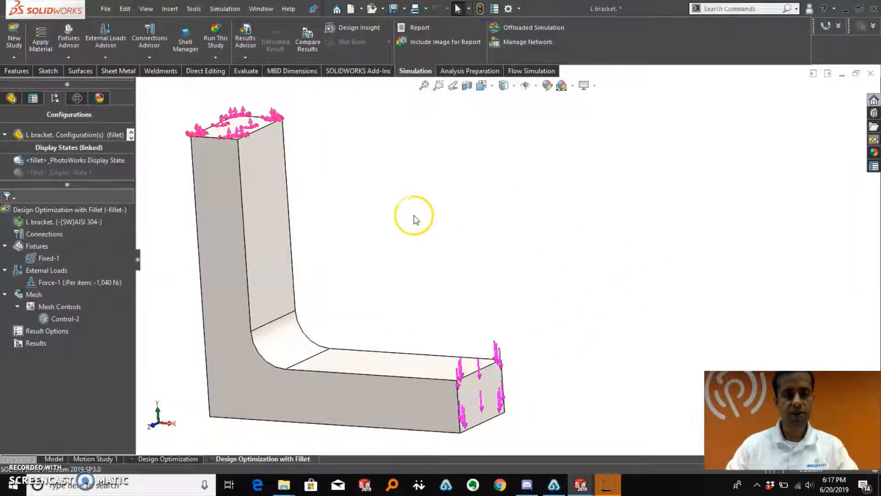
Review the filleted study's fixed top-face support and −1,040 N end force.
{"action": "left_click_drag", "start_coordinate": [413, 218], "coordinate": [331, 218]}
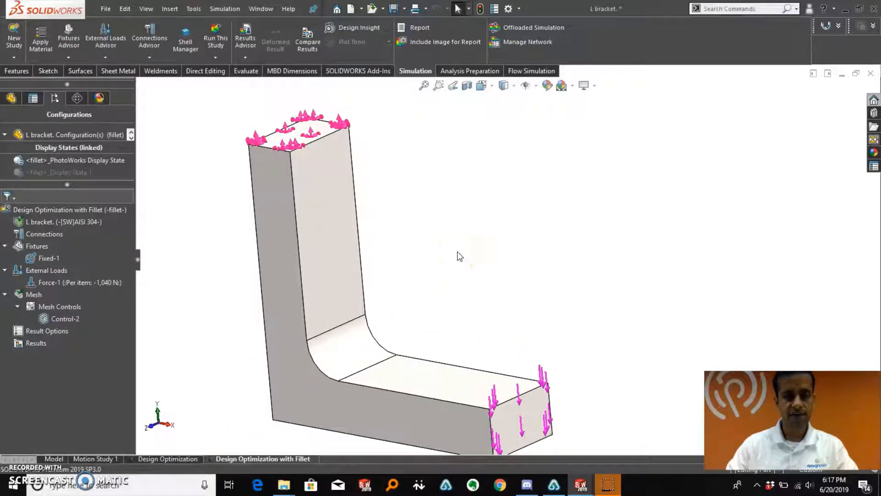
{"action": "left_click", "coordinate": [317, 147]}
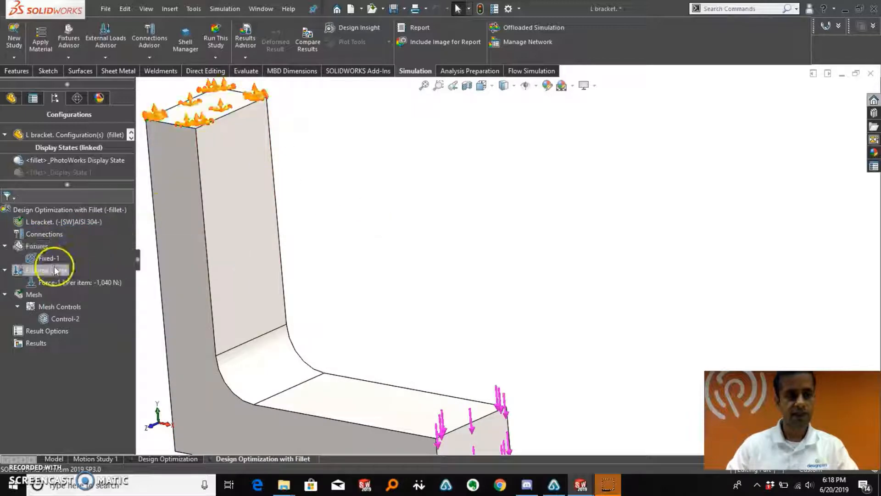
{"action": "left_click", "coordinate": [44, 259]}
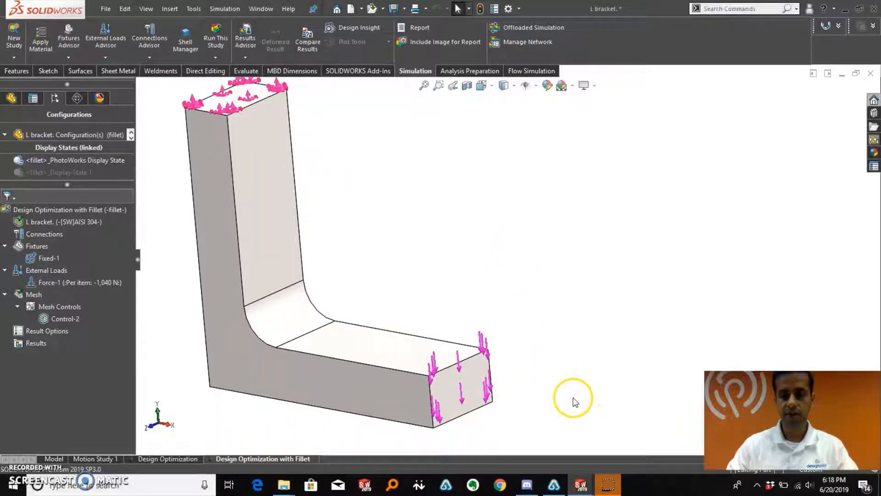
{"action": "left_click", "coordinate": [60, 283]}
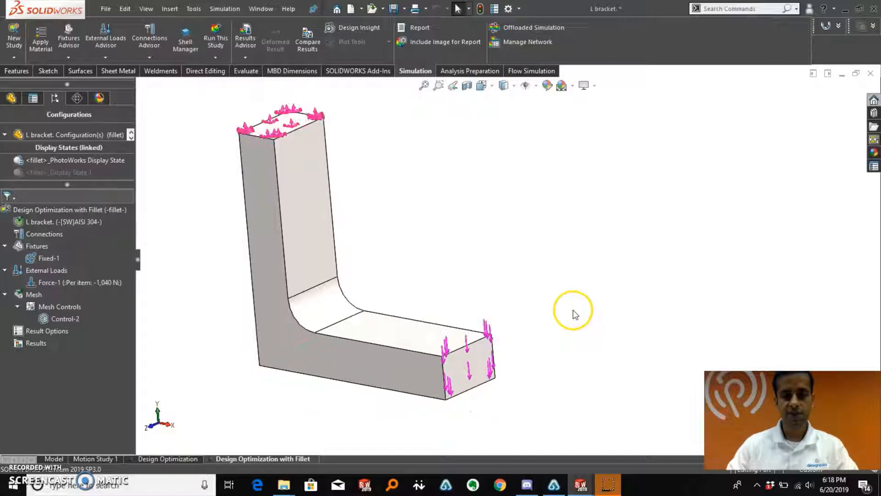
Mesh and run the filleted study, then compare both studies' Stress1 von Mises plots side by side.
{"action": "right_click", "coordinate": [34, 294]}
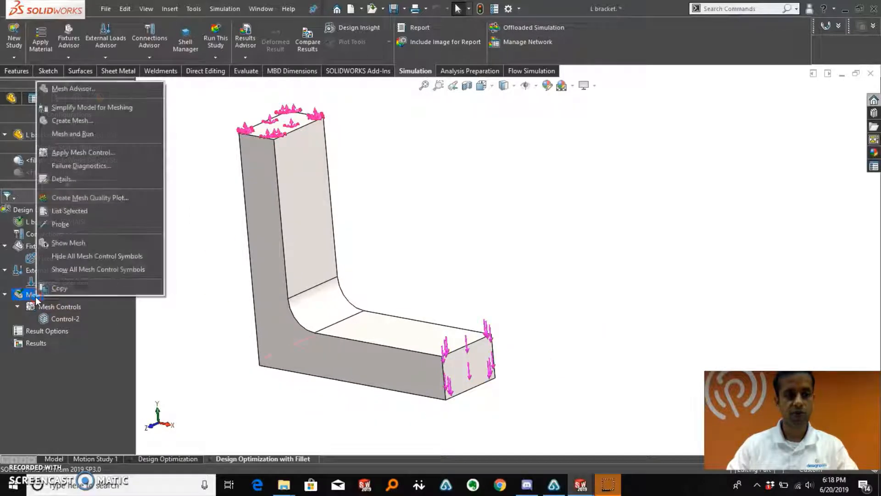
{"action": "left_click", "coordinate": [72, 133]}
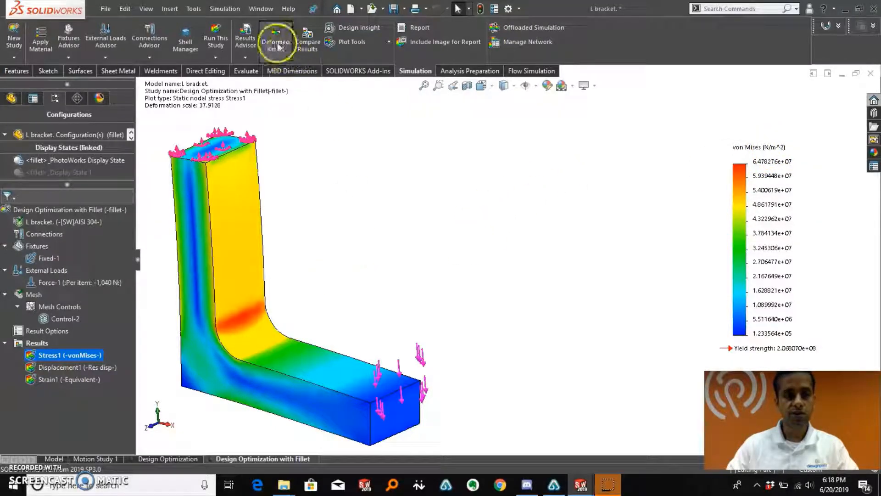
{"action": "left_click", "coordinate": [307, 42]}
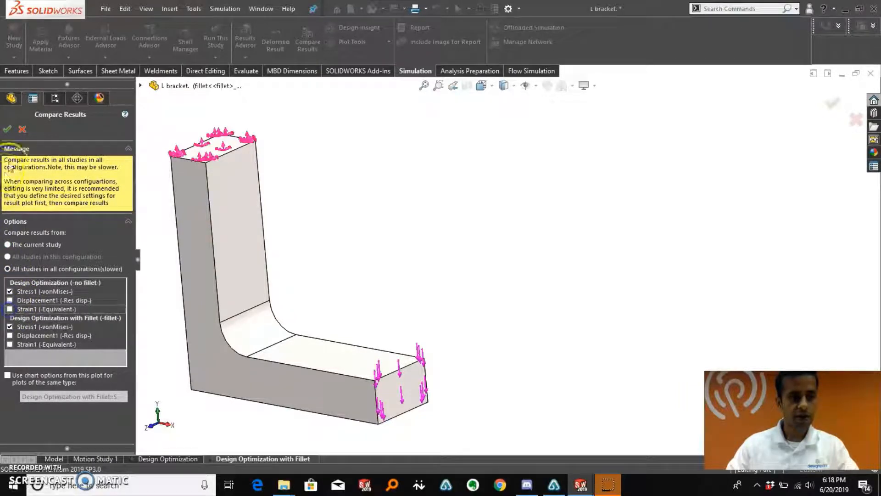
{"action": "left_click", "coordinate": [7, 130]}
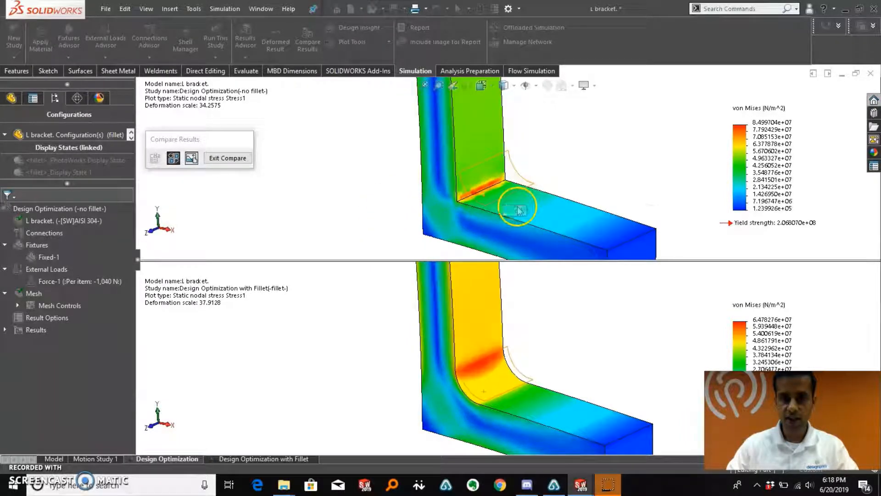
{"action": "mouse_move", "coordinate": [501, 187]}
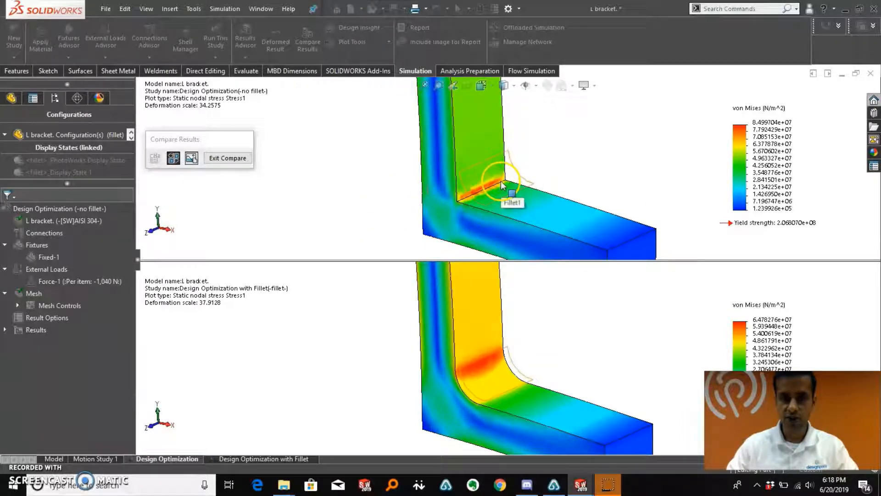
{"action": "mouse_move", "coordinate": [498, 392]}
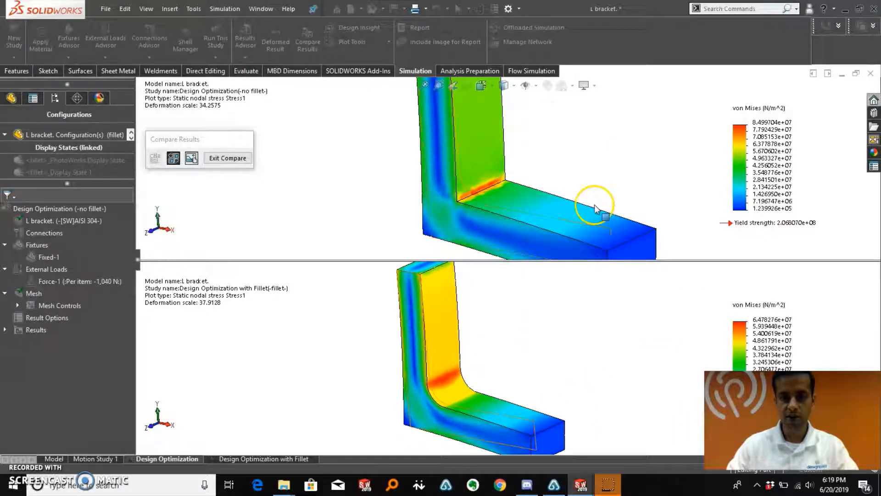
{"action": "mouse_move", "coordinate": [636, 166]}
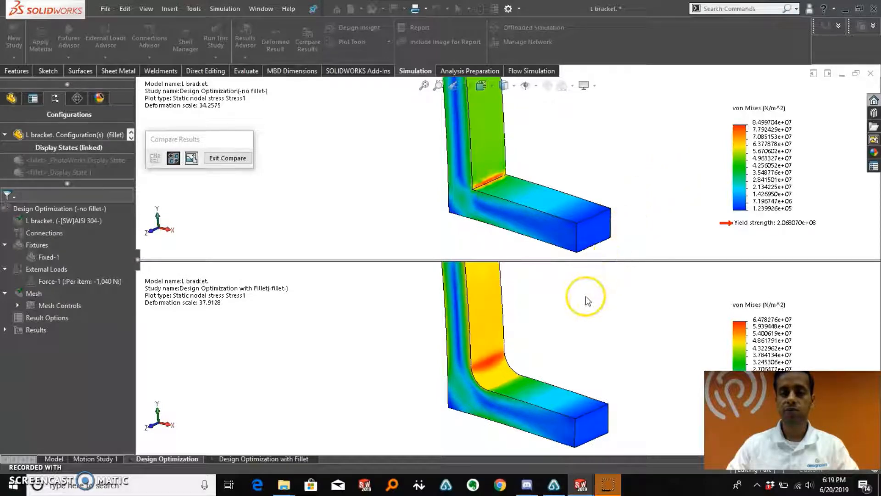
{"action": "mouse_move", "coordinate": [693, 169]}
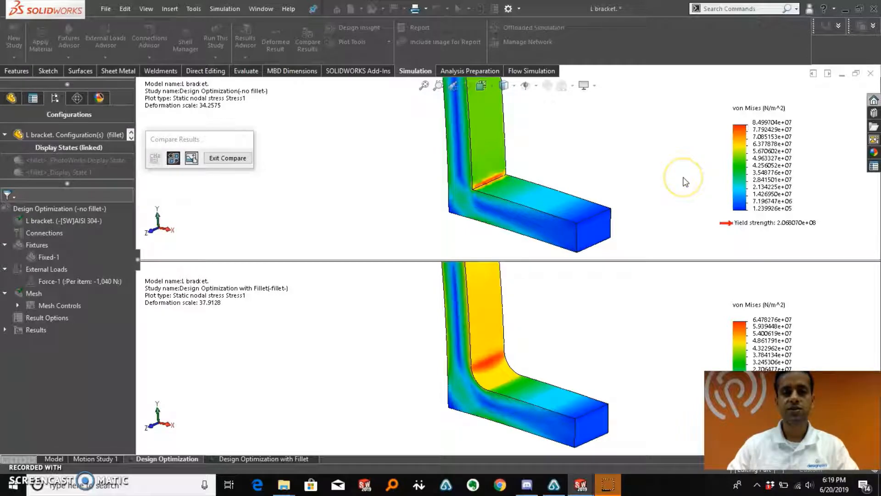
{"action": "mouse_move", "coordinate": [684, 181]}
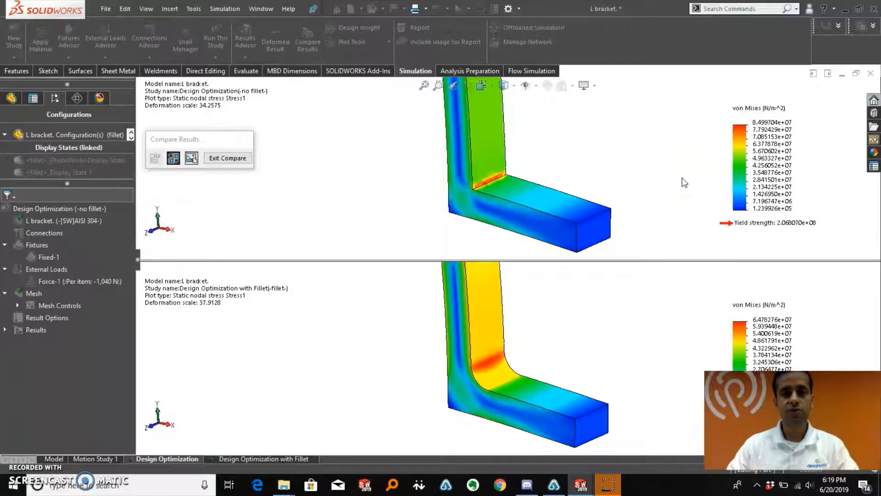